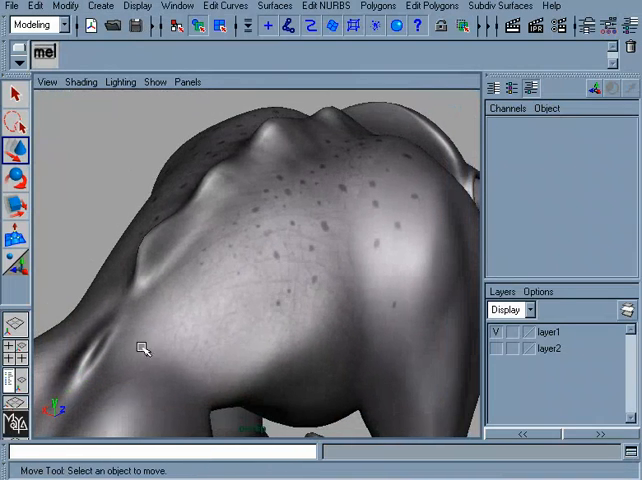
# Step: Orbit around the monster's shoulder in Maya to inspect the current skin texture
pyautogui.moveTo(144, 348); pyautogui.dragTo(318, 294)
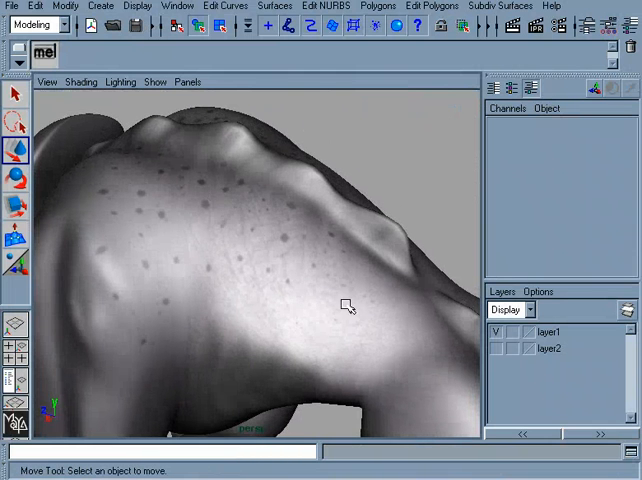
pyautogui.moveTo(344, 304); pyautogui.dragTo(324, 322)
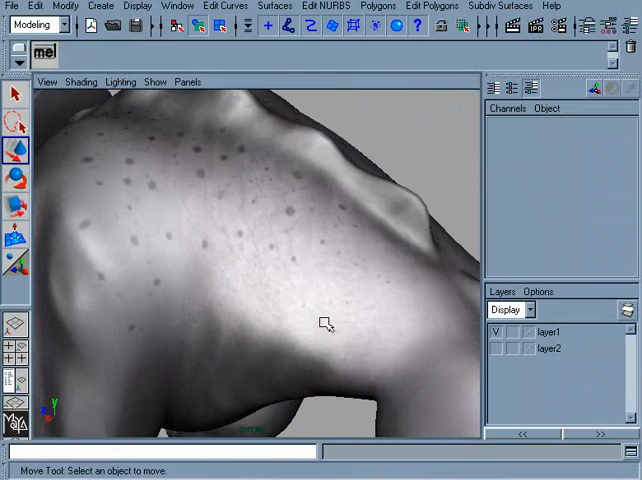
pyautogui.moveTo(324, 320); pyautogui.dragTo(304, 310)
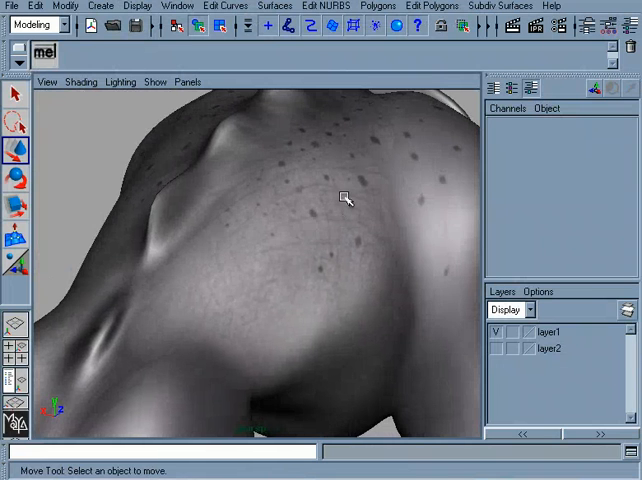
pyautogui.moveTo(310, 216)
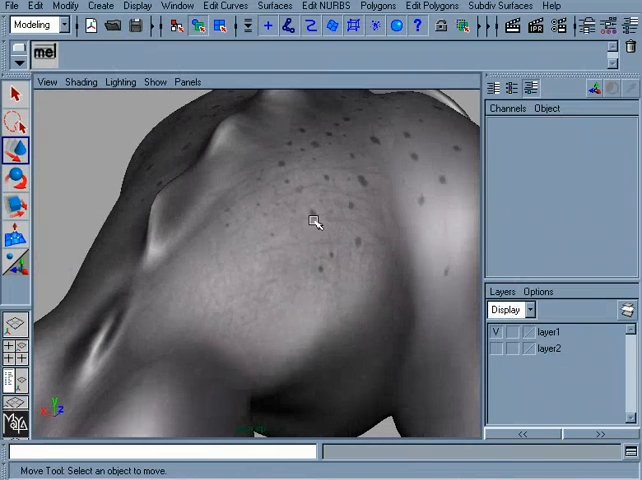
pyautogui.moveTo(340, 220)
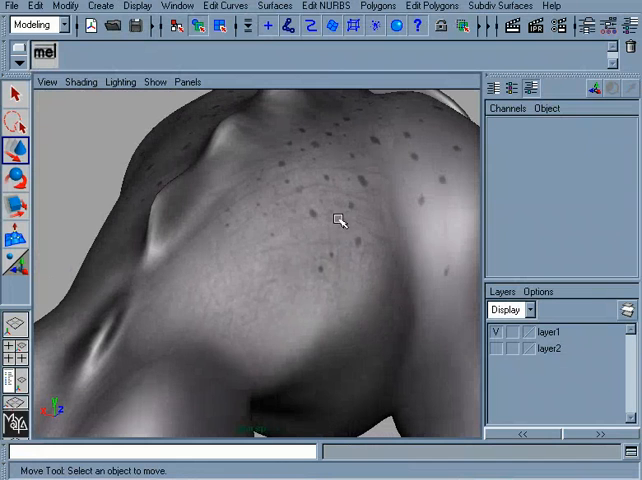
pyautogui.moveTo(328, 190)
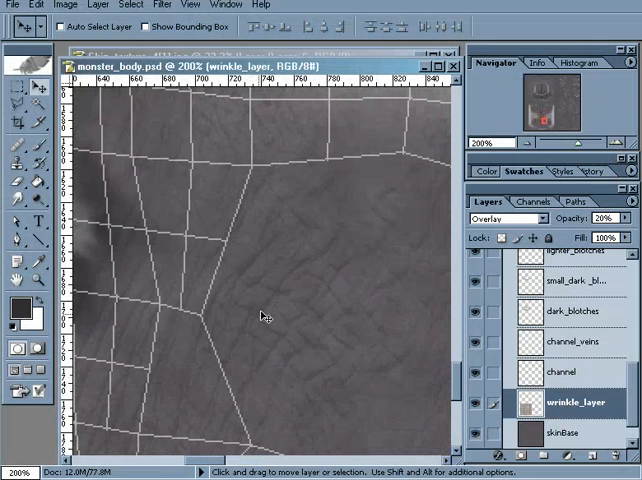
pyautogui.moveTo(276, 304)
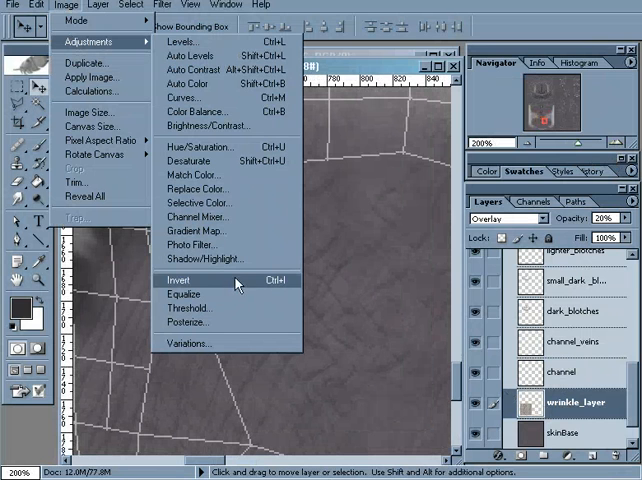
pyautogui.moveTo(228, 286)
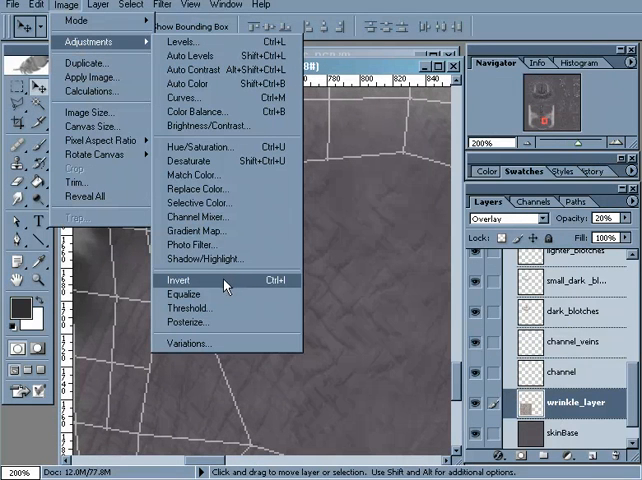
pyautogui.moveTo(280, 288)
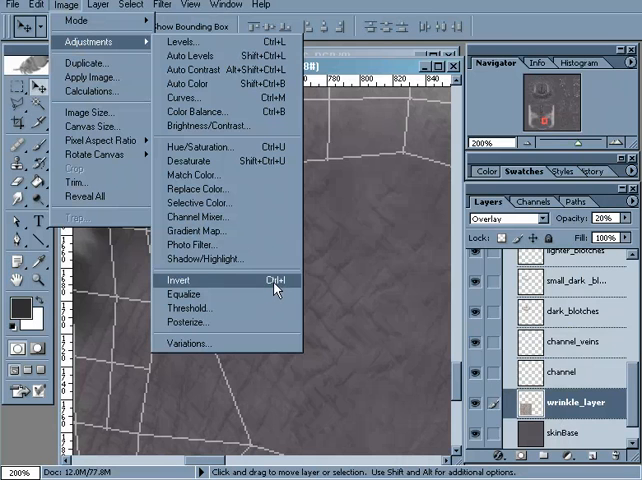
# Step: Invert the wrinkle layer so the dark creases become white cracks, then view the whole map
pyautogui.click(180, 280)
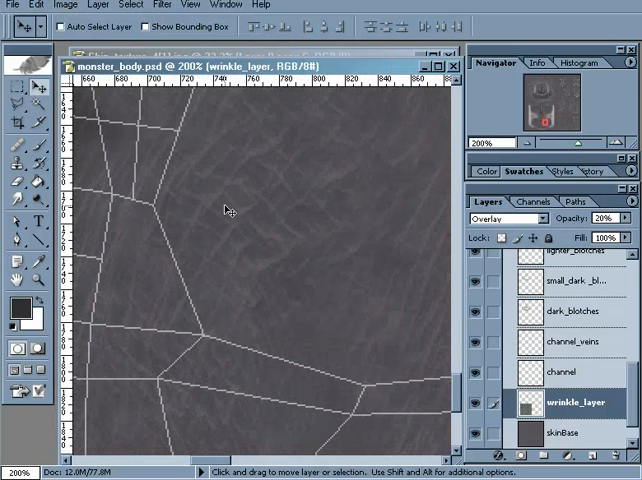
pyautogui.moveTo(228, 152)
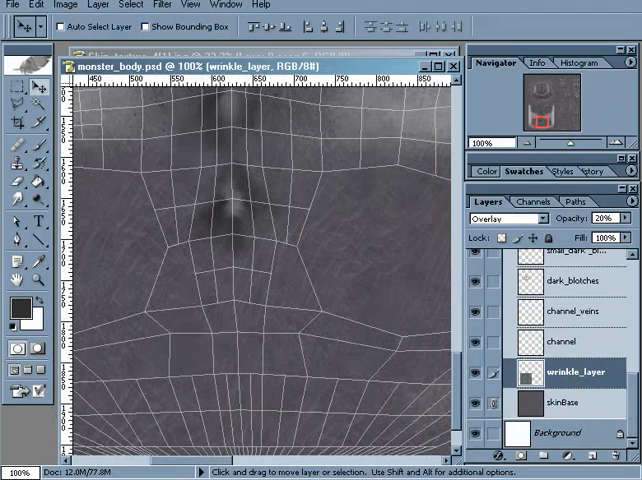
pyautogui.click(632, 200)
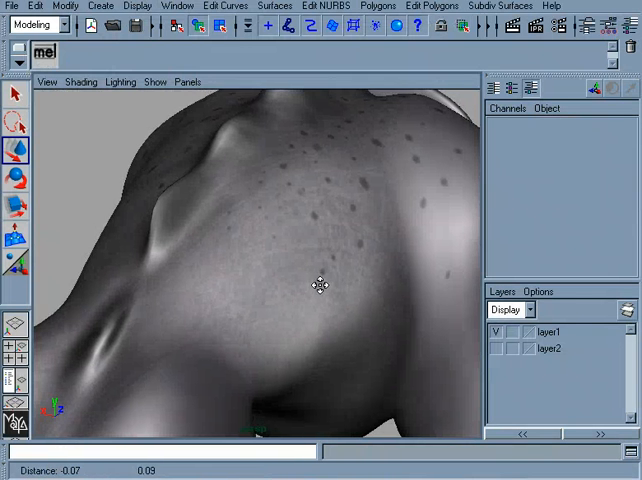
pyautogui.moveTo(320, 284); pyautogui.dragTo(308, 292)
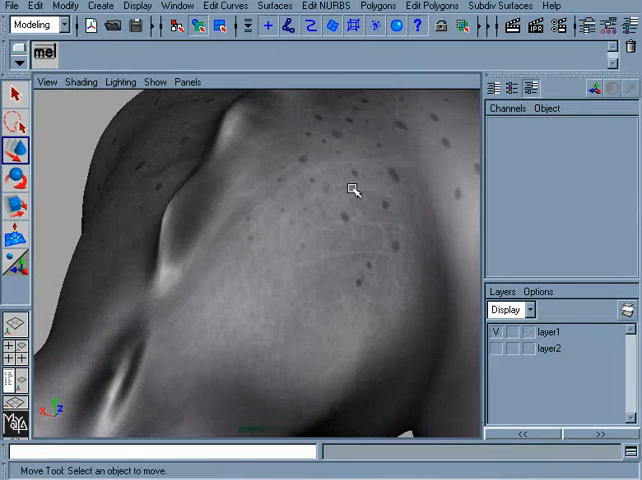
pyautogui.moveTo(352, 190); pyautogui.dragTo(332, 238)
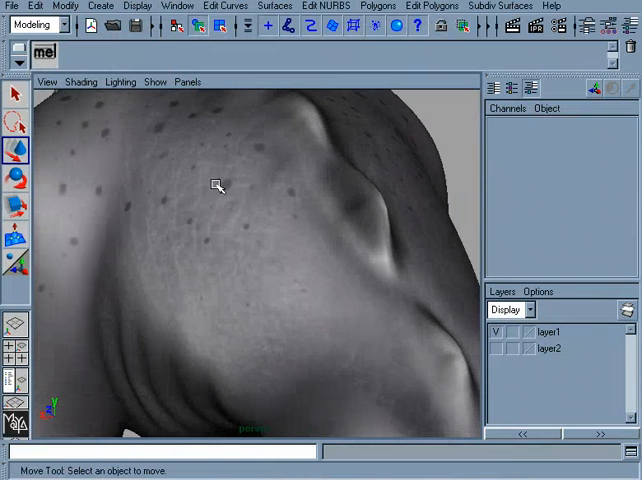
pyautogui.moveTo(220, 186); pyautogui.dragTo(220, 256)
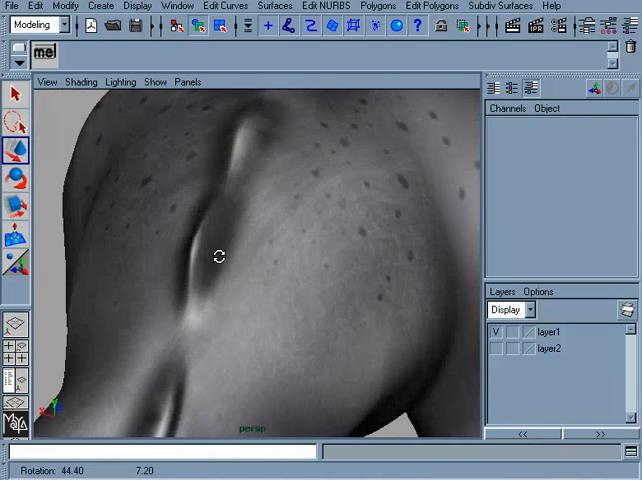
pyautogui.moveTo(218, 256); pyautogui.dragTo(310, 256)
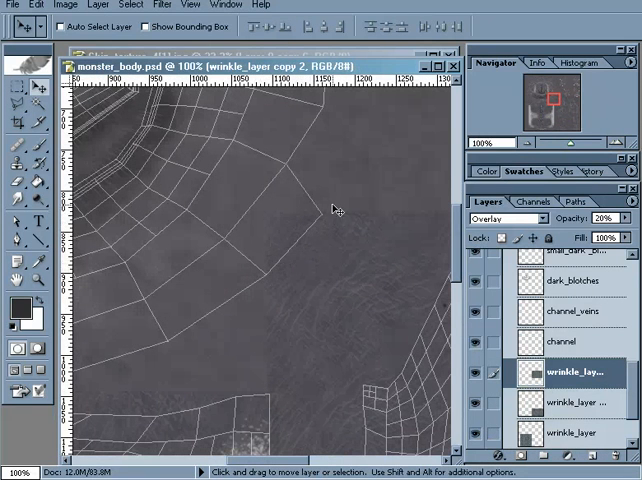
pyautogui.moveTo(18, 162)
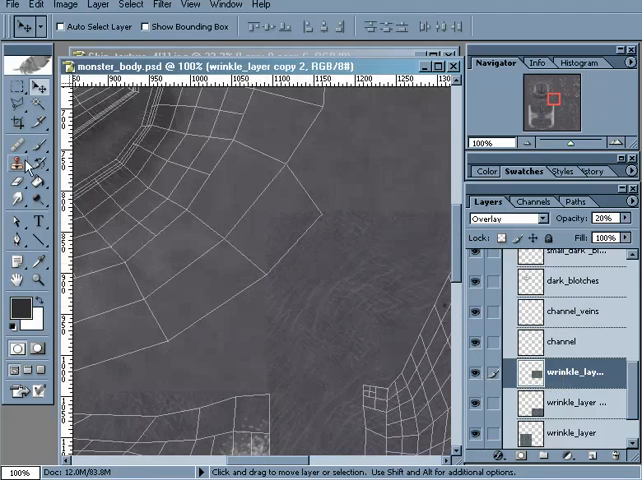
# Step: Erase the wrinkle copy's edges and scale it over the leg UV areas
pyautogui.click(22, 164)
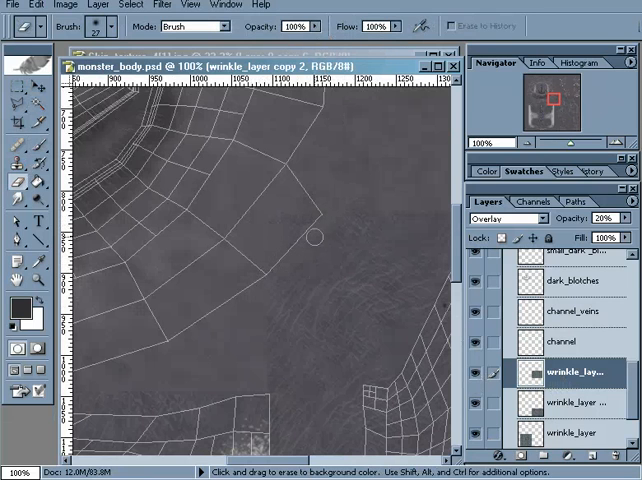
pyautogui.moveTo(276, 260)
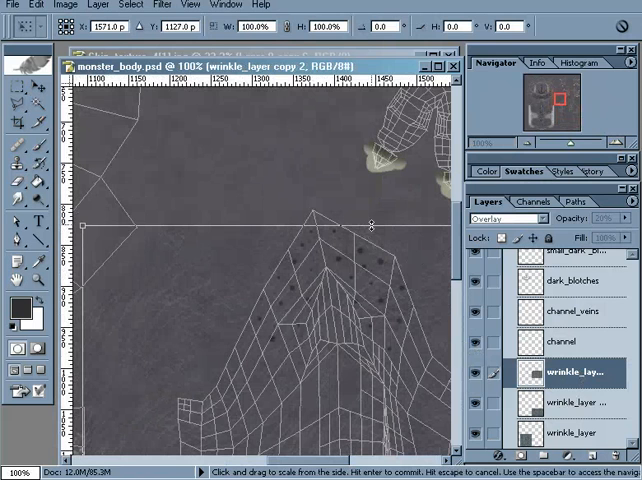
pyautogui.moveTo(372, 228); pyautogui.dragTo(384, 204)
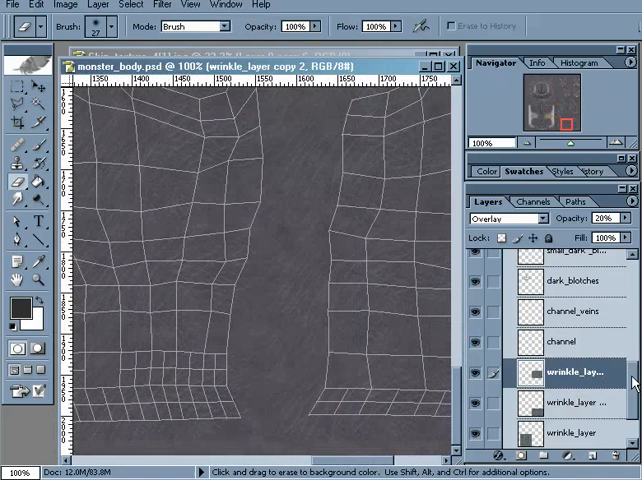
pyautogui.scroll(-3)
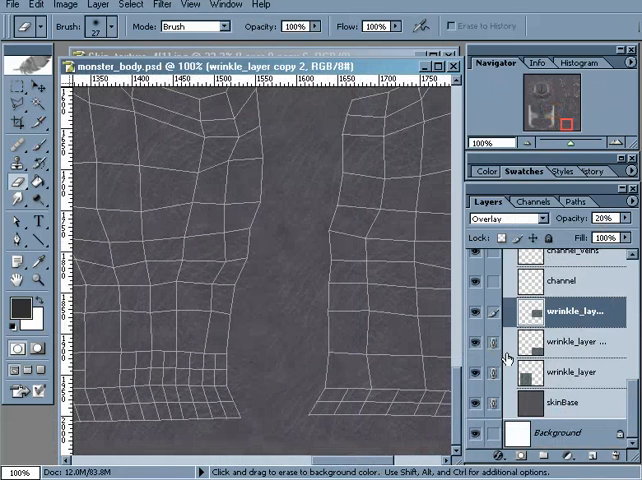
pyautogui.click(632, 200)
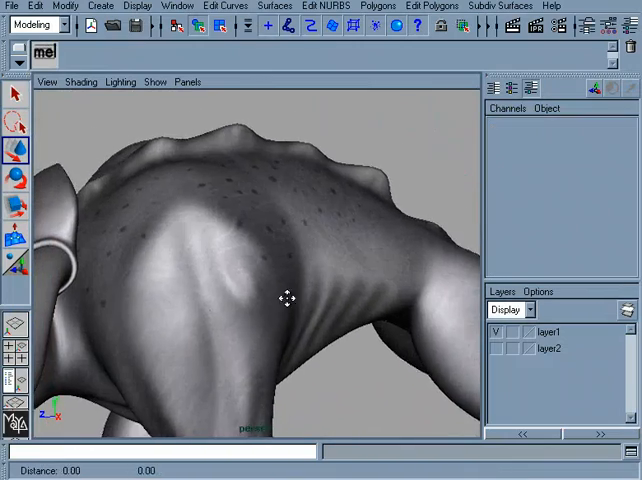
# Step: Orbit the model to review the wrinkled texture on the shoulder and front leg
pyautogui.moveTo(288, 298); pyautogui.dragTo(416, 230)
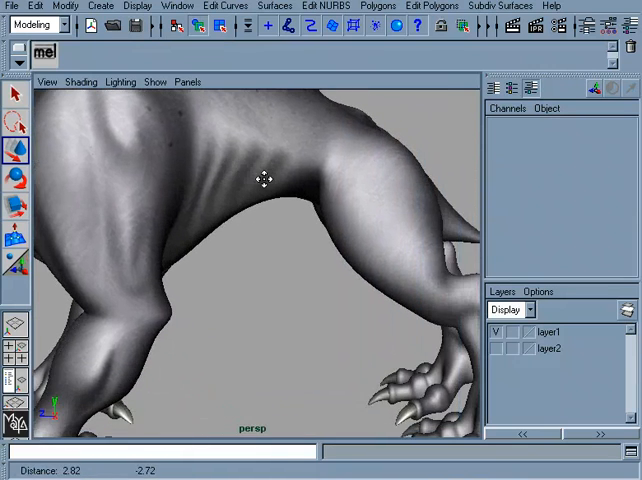
pyautogui.moveTo(264, 180); pyautogui.dragTo(350, 216)
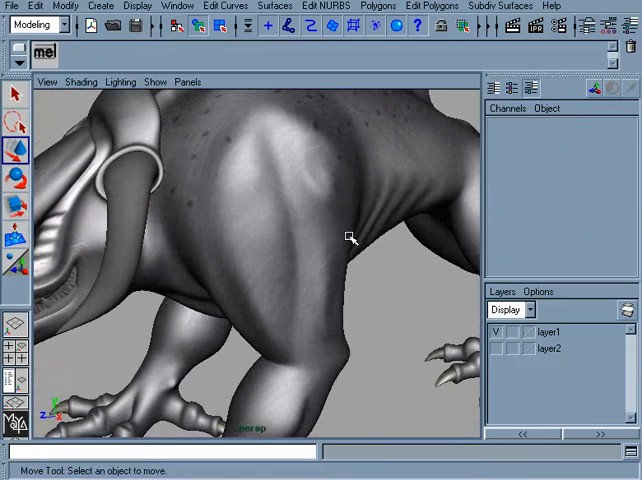
pyautogui.moveTo(360, 240); pyautogui.dragTo(320, 270)
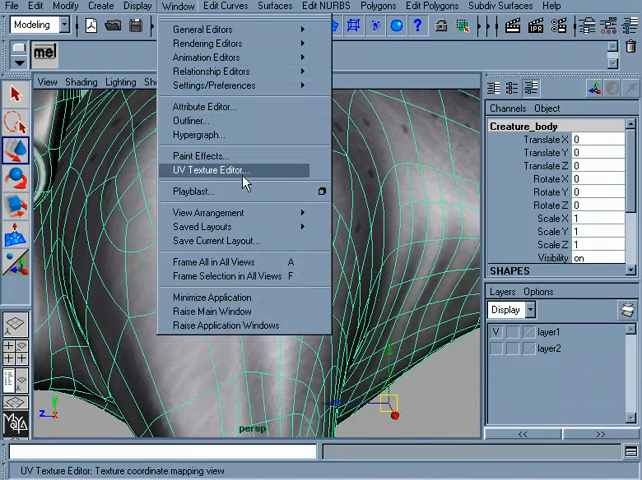
# Step: In the UV Texture Editor, move the shoulder UV points to reduce texture stretching
pyautogui.click(208, 170)
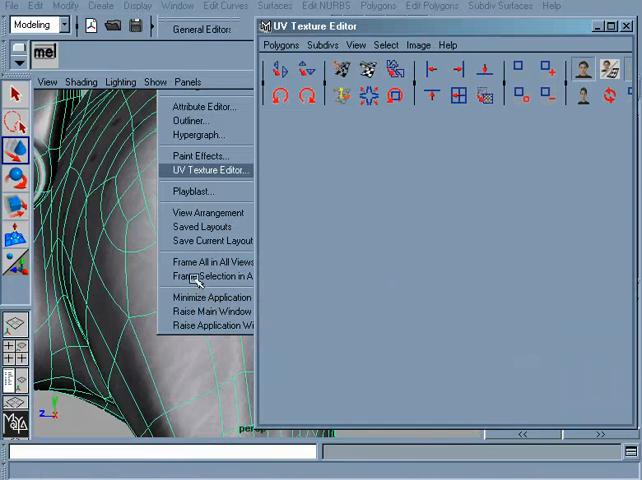
pyautogui.click(208, 170)
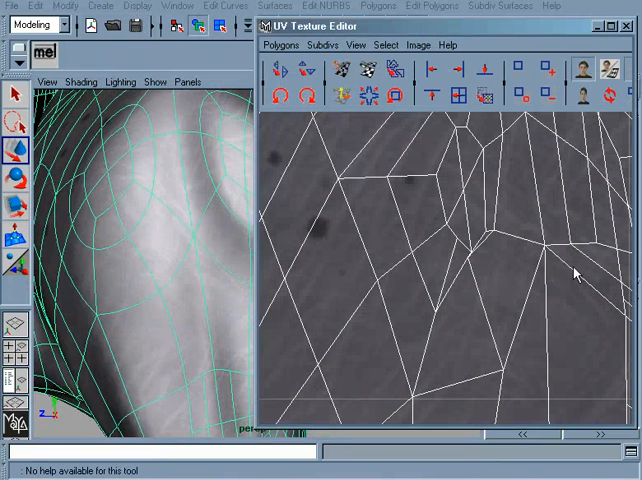
pyautogui.click(496, 232)
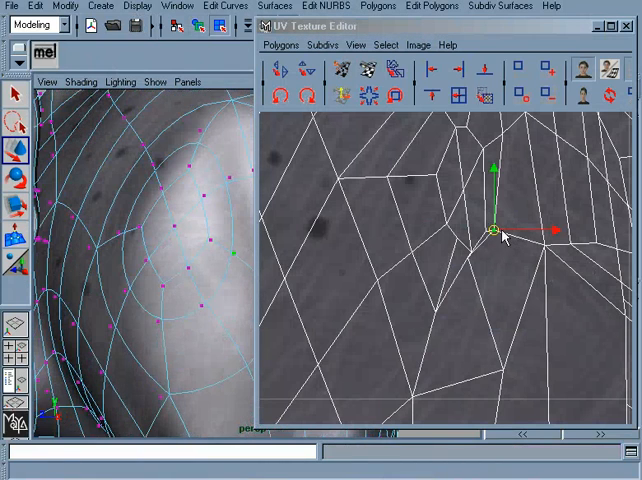
pyautogui.moveTo(496, 236); pyautogui.dragTo(512, 248)
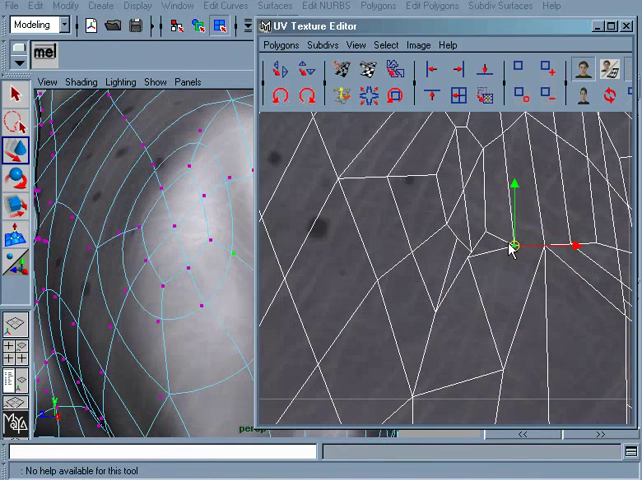
pyautogui.moveTo(512, 246); pyautogui.dragTo(484, 224)
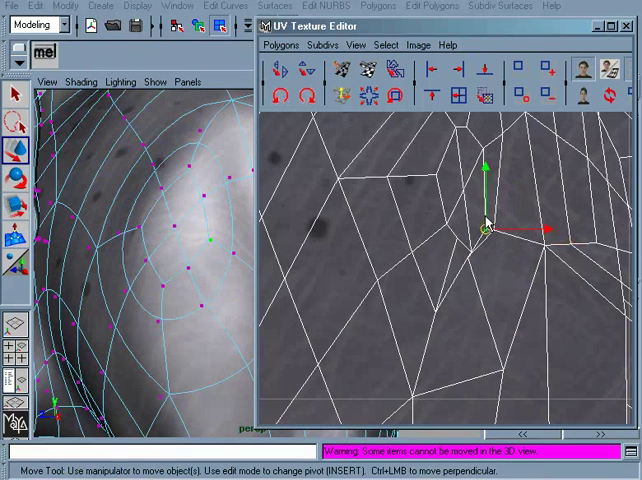
pyautogui.moveTo(484, 236); pyautogui.dragTo(470, 196)
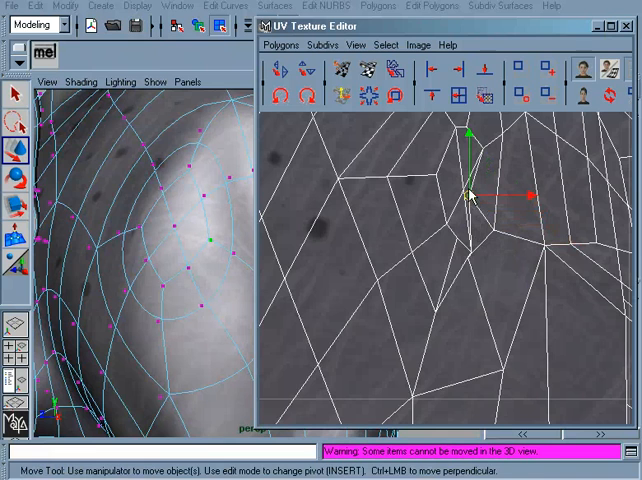
pyautogui.click(470, 260)
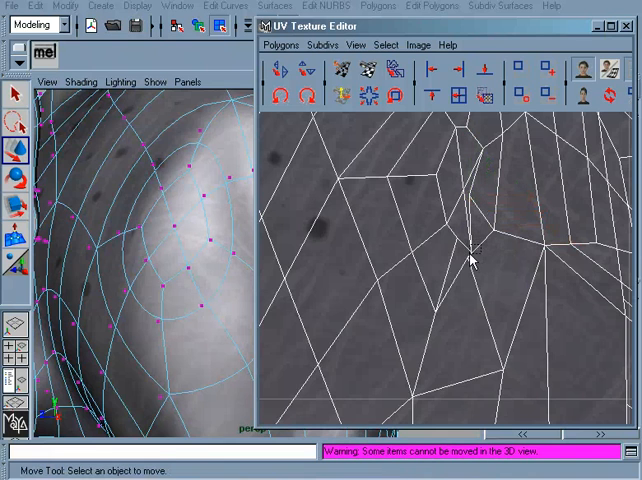
pyautogui.click(470, 236)
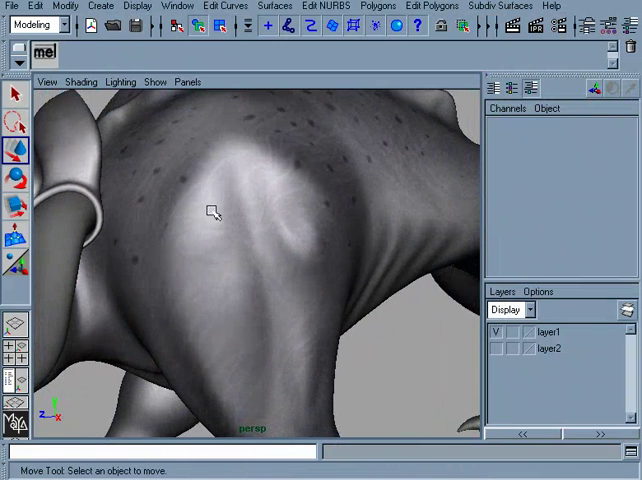
pyautogui.moveTo(232, 294)
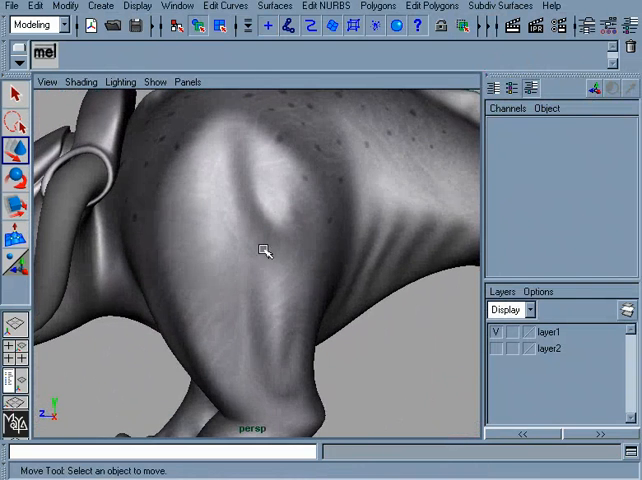
pyautogui.moveTo(292, 270)
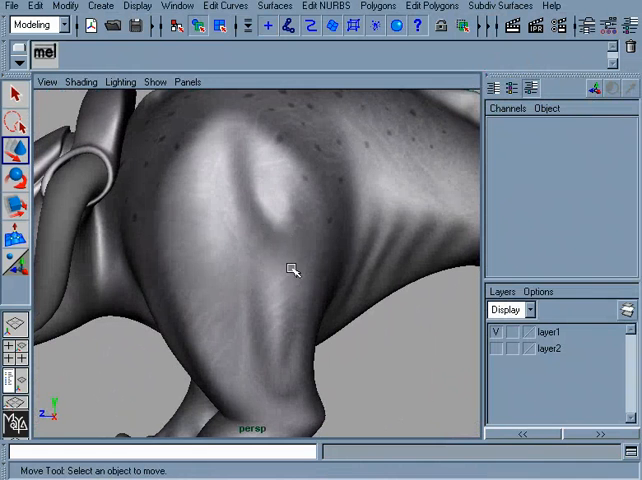
pyautogui.moveTo(292, 270); pyautogui.dragTo(252, 270)
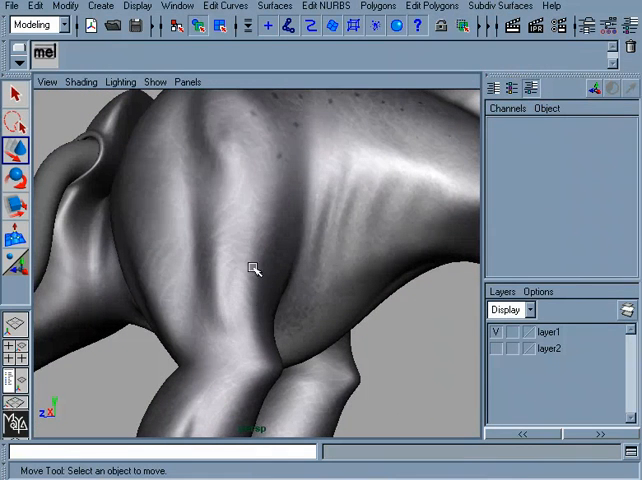
pyautogui.moveTo(248, 236)
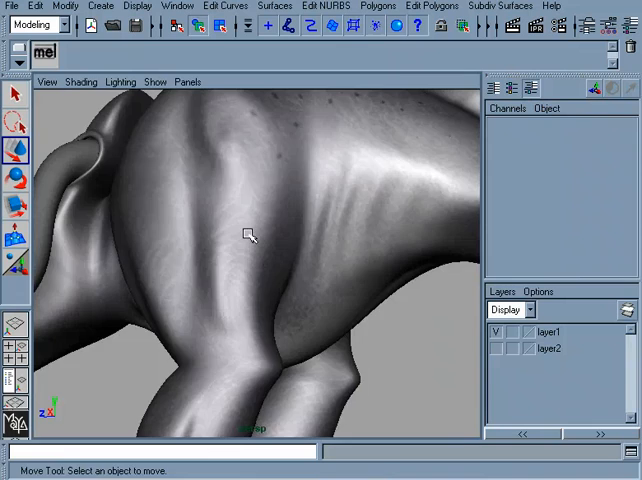
pyautogui.moveTo(248, 236); pyautogui.dragTo(356, 336)
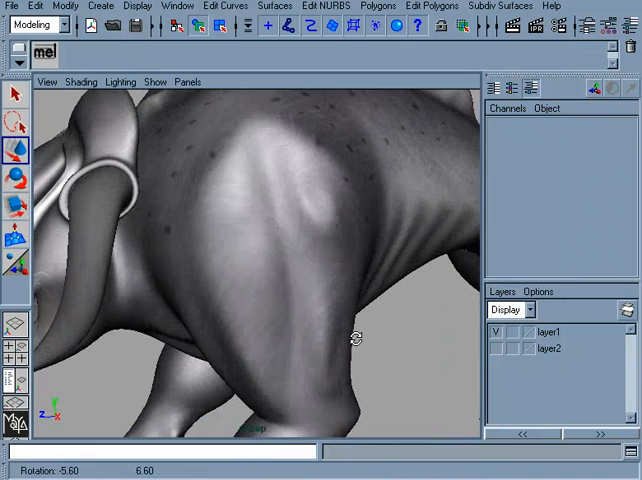
pyautogui.moveTo(356, 336); pyautogui.dragTo(368, 360)
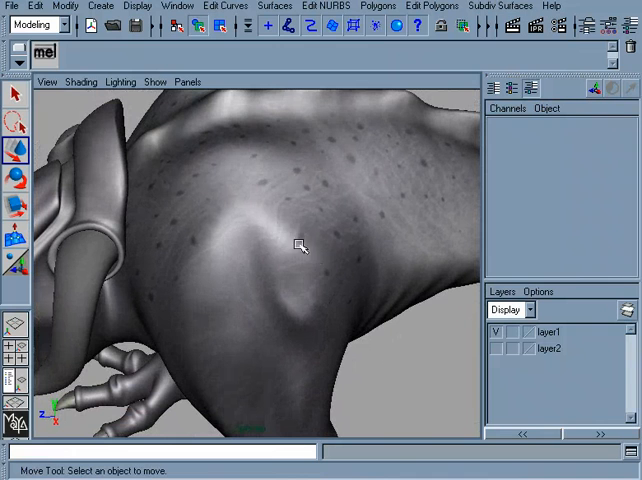
pyautogui.moveTo(300, 246); pyautogui.dragTo(320, 256)
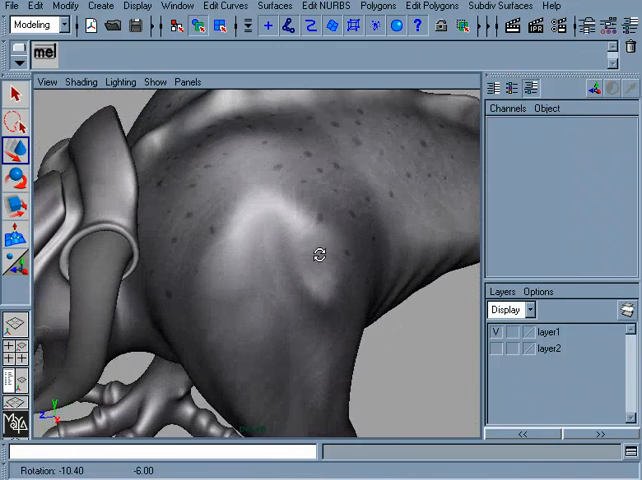
pyautogui.moveTo(318, 256); pyautogui.dragTo(332, 198)
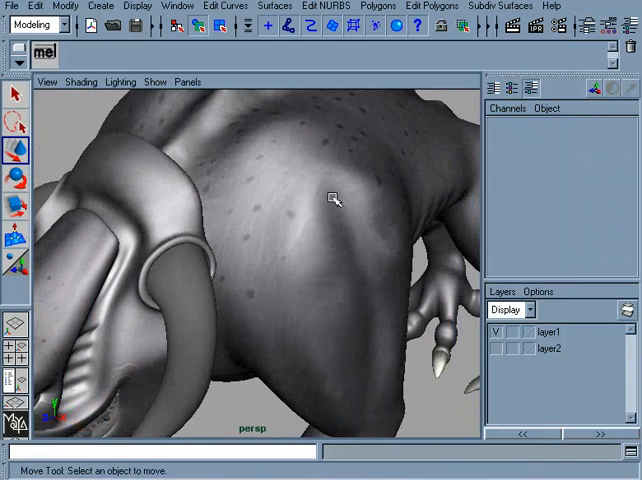
pyautogui.moveTo(332, 198); pyautogui.dragTo(312, 156)
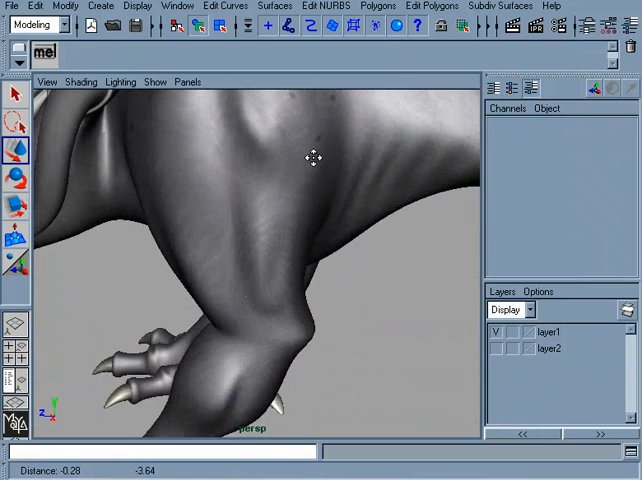
pyautogui.moveTo(314, 156); pyautogui.dragTo(280, 312)
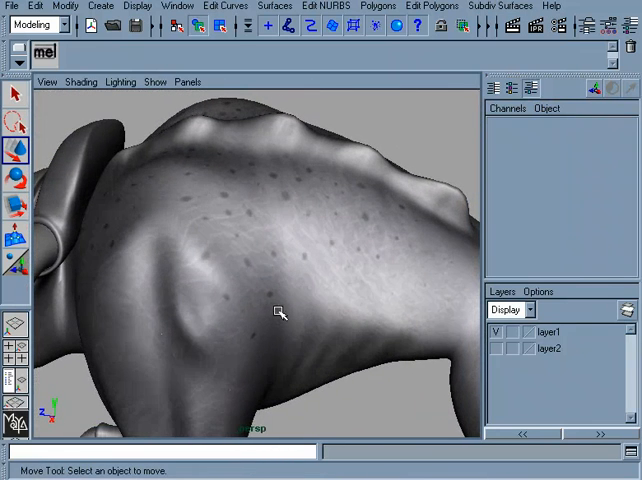
pyautogui.moveTo(296, 240)
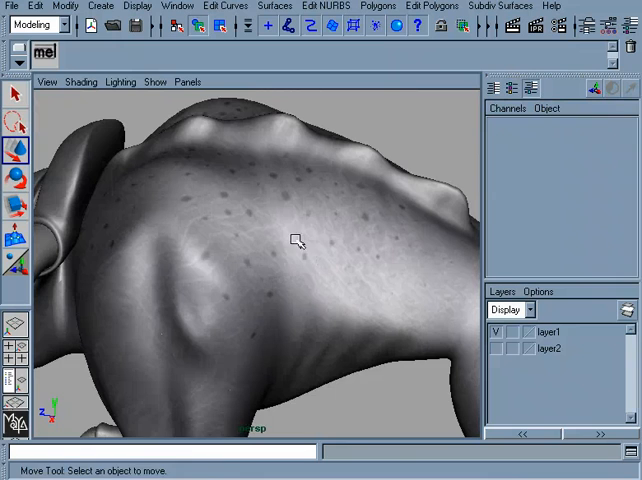